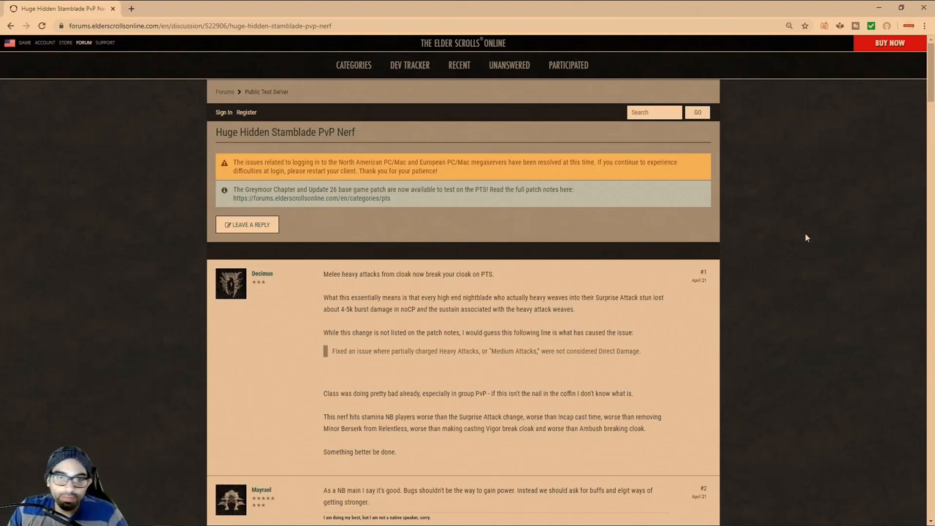
mouse_move(327, 344)
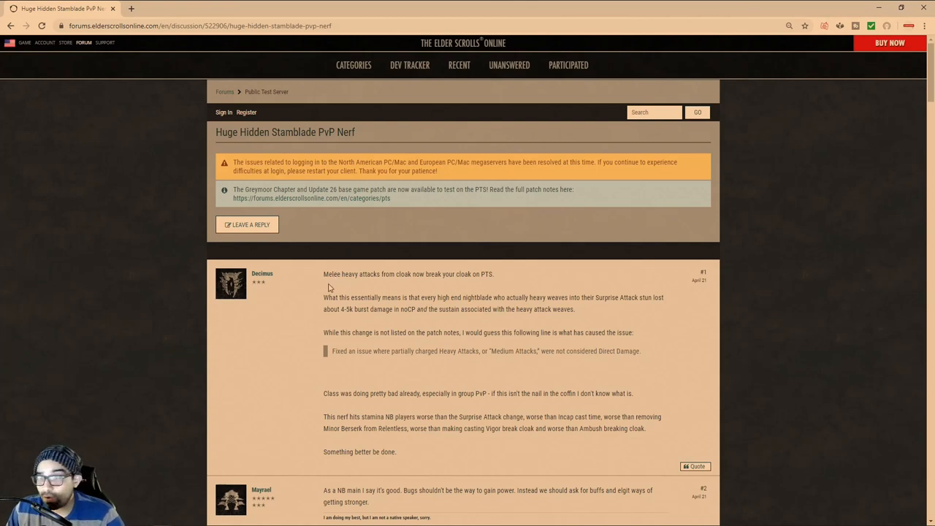
mouse_move(327, 307)
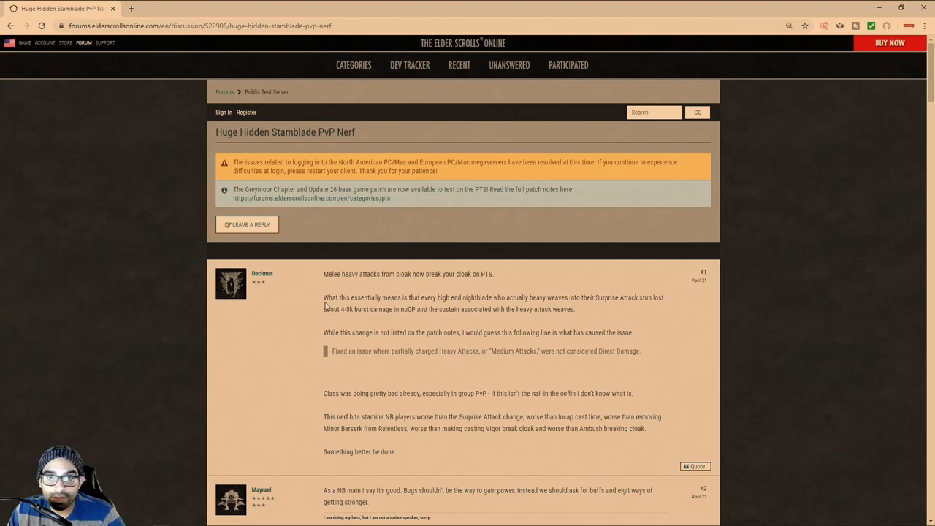
mouse_move(261, 278)
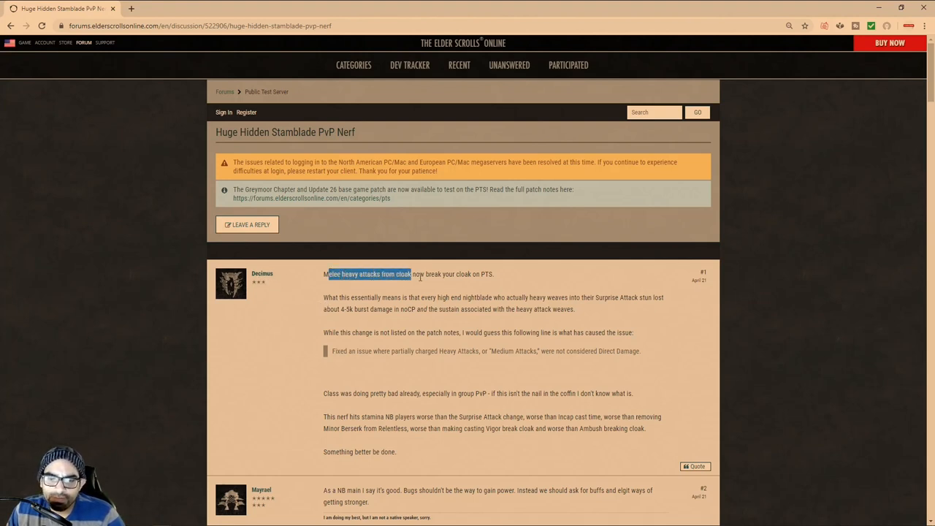
Highlight the heavy-attack cloak break, Surprise Attack weaves, burst/sustain passage, cause sentence and patch note ending.
left_click_drag(411, 275, 491, 275)
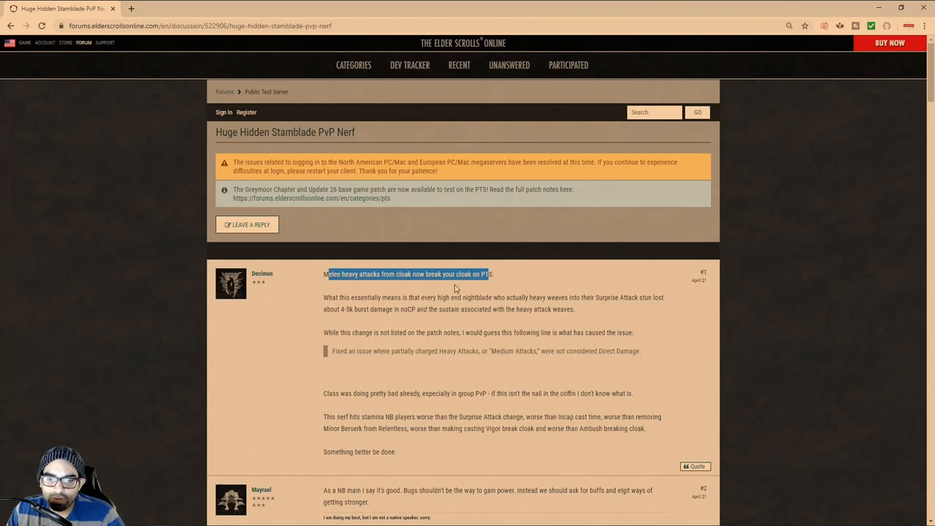
mouse_move(477, 286)
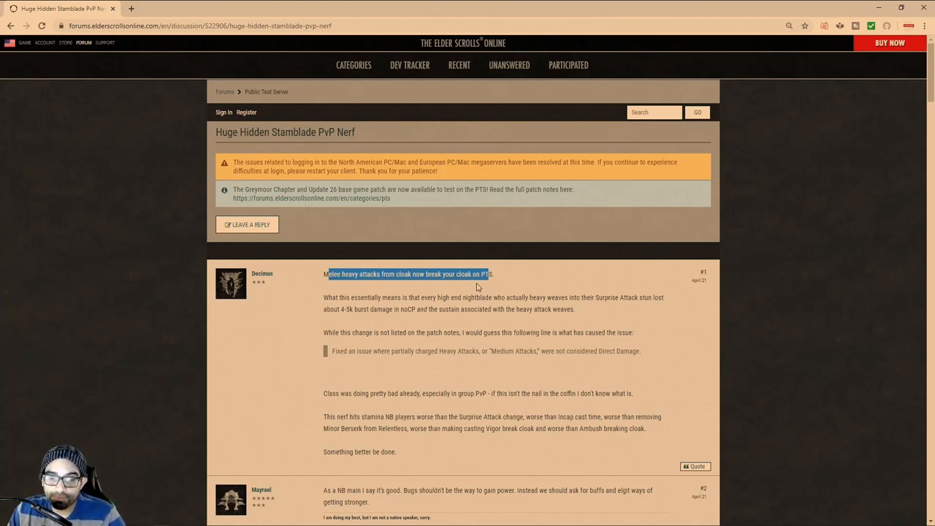
mouse_move(371, 302)
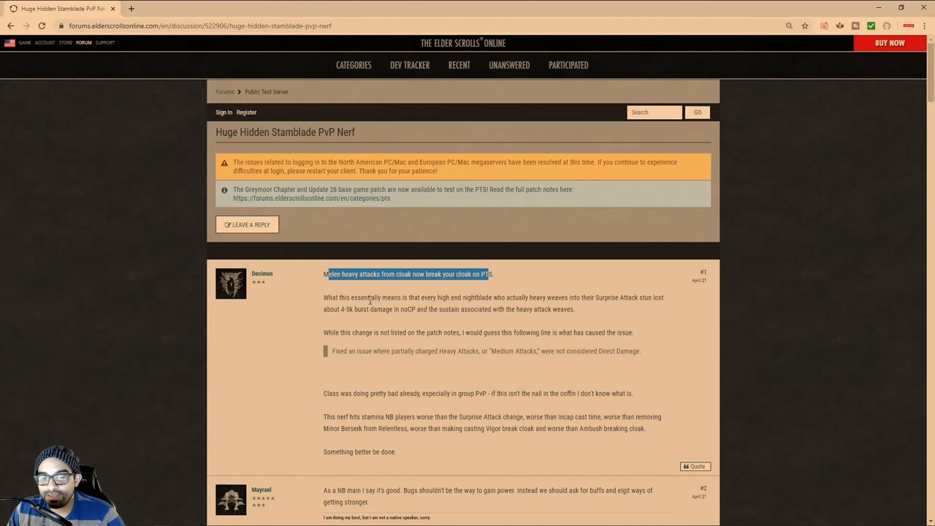
mouse_move(411, 327)
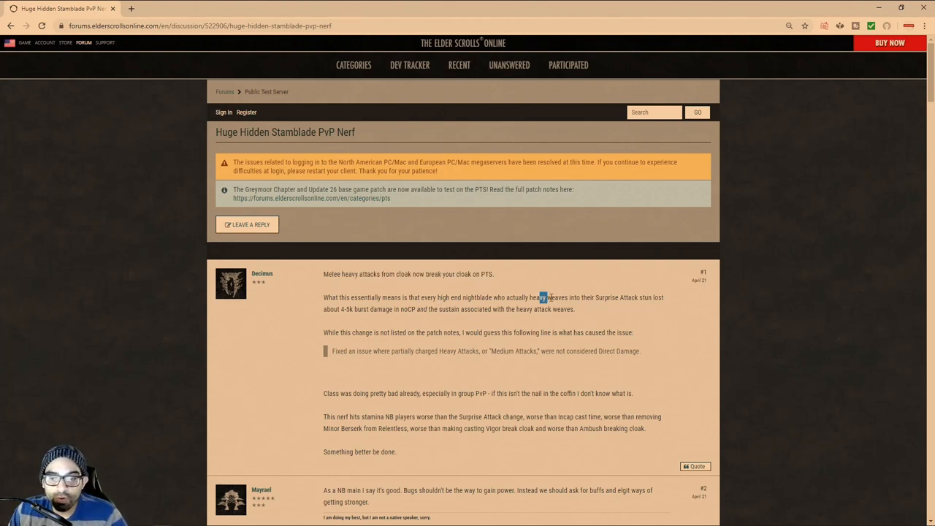
left_click_drag(543, 299, 655, 299)
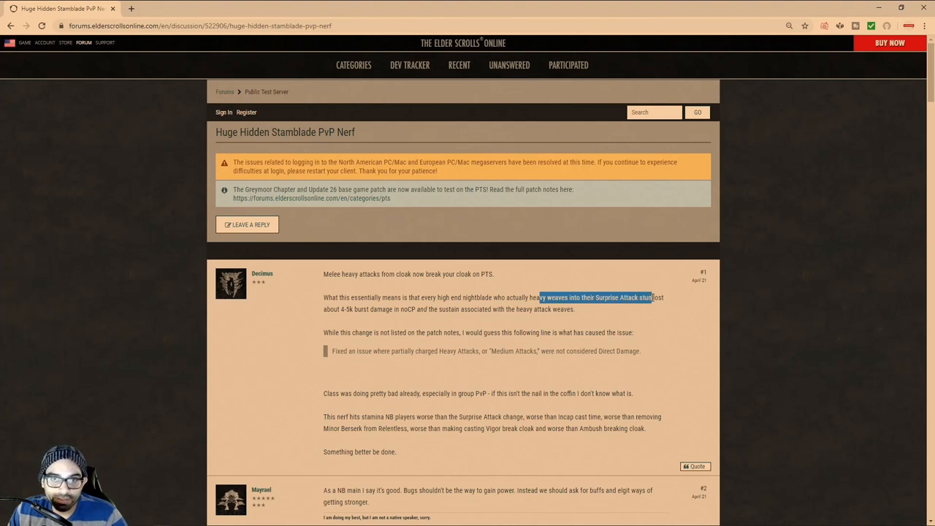
mouse_move(618, 319)
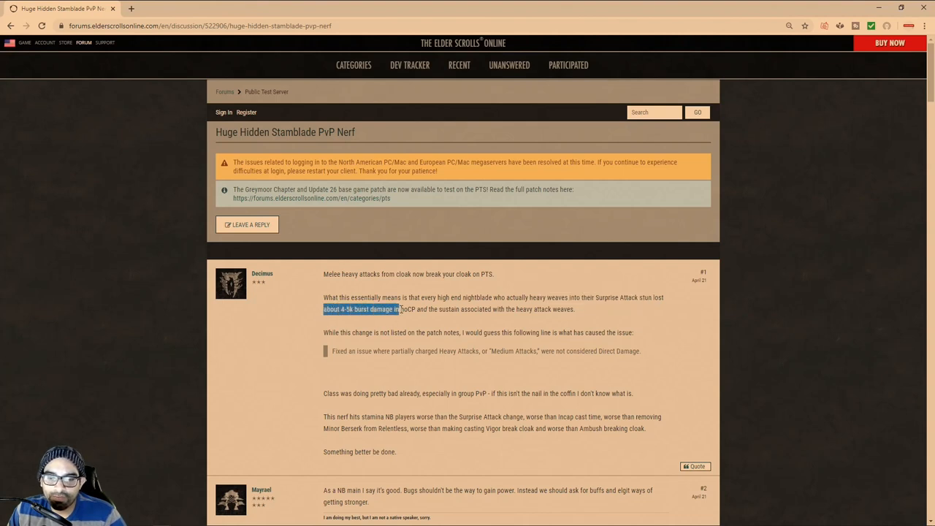
left_click_drag(401, 310, 576, 310)
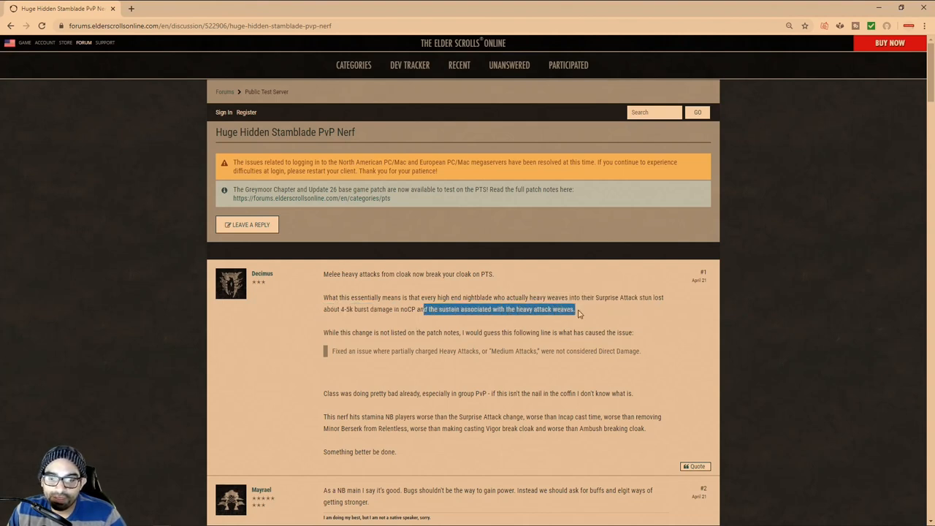
mouse_move(374, 352)
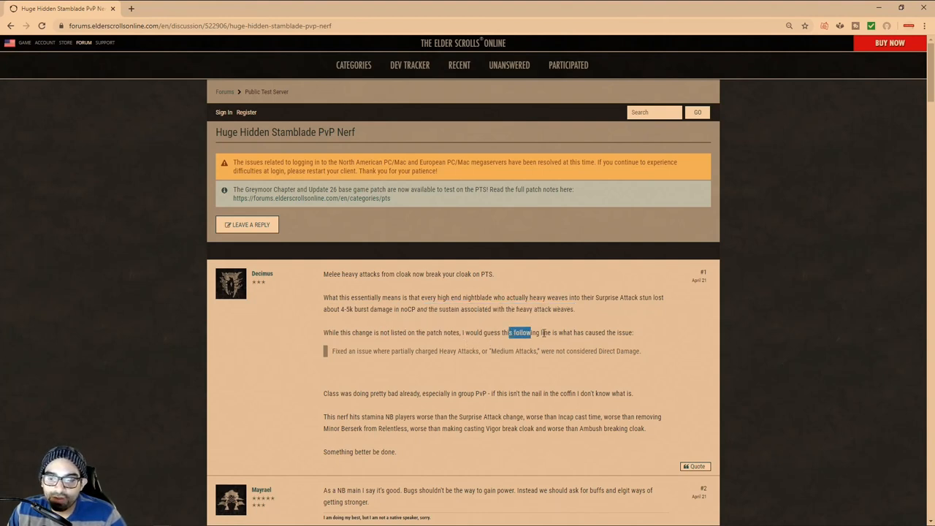
left_click_drag(512, 333, 634, 333)
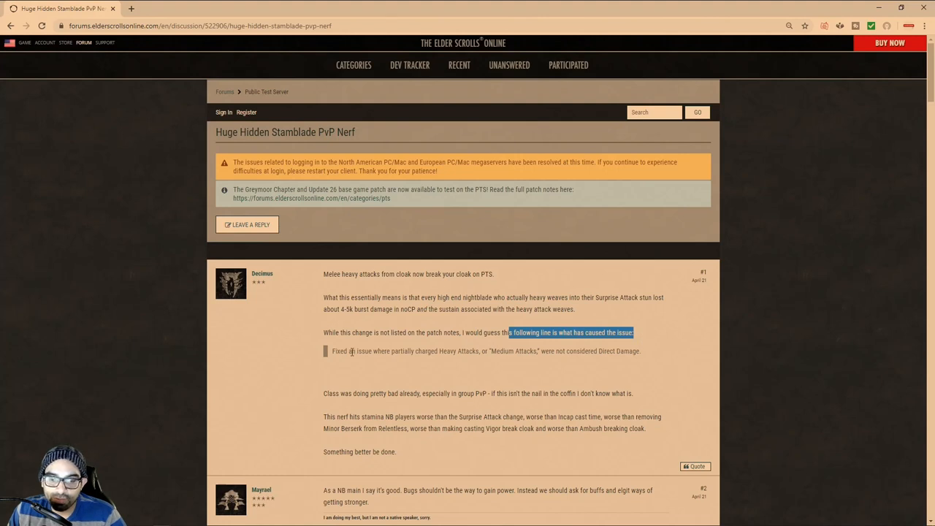
mouse_move(449, 358)
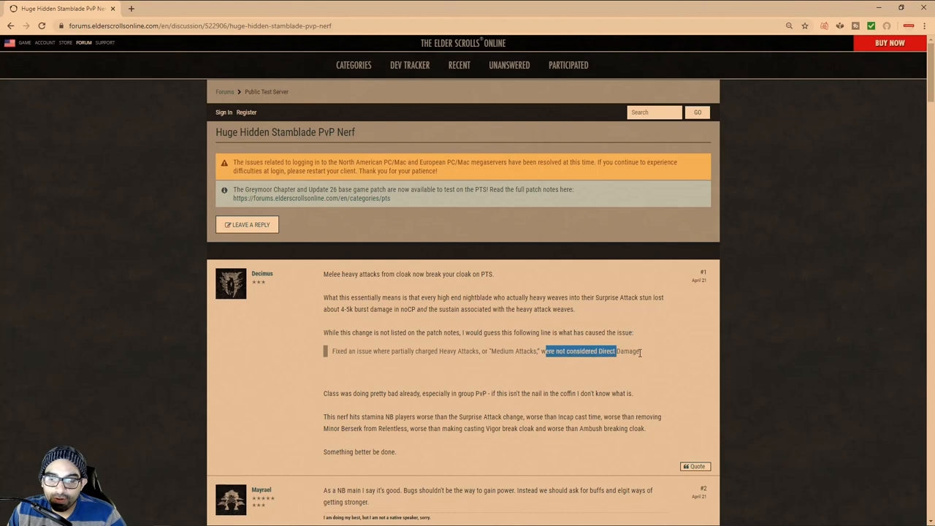
left_click_drag(617, 350, 642, 351)
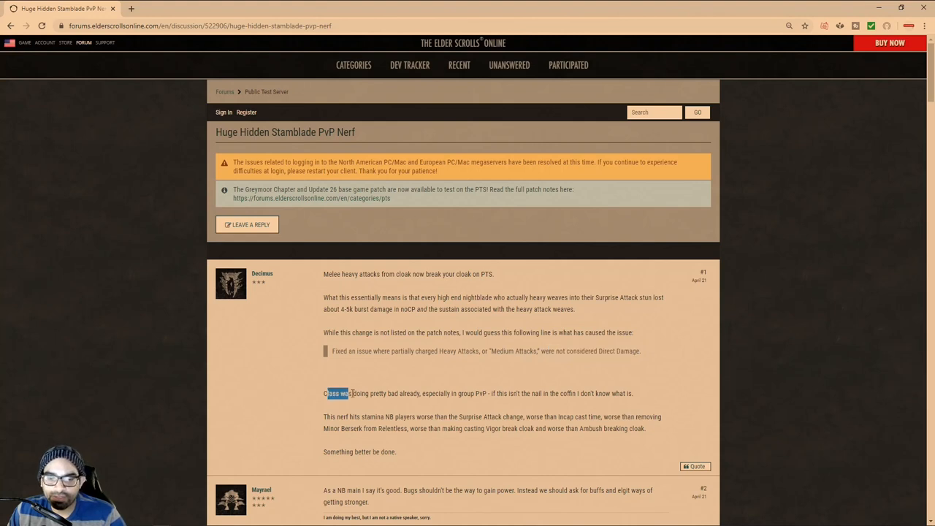
Highlight the start of the class-state paragraph and move down to the first replies.
left_click_drag(349, 395, 368, 395)
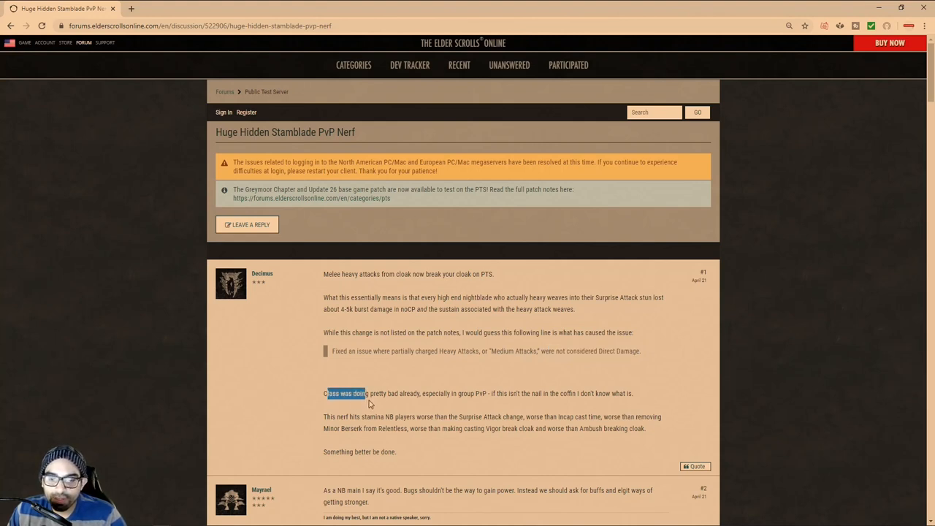
mouse_move(401, 394)
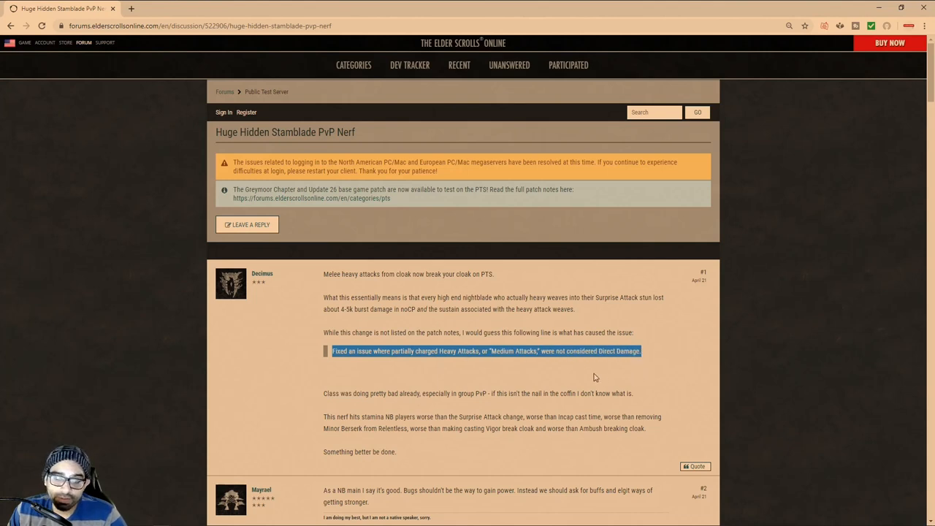
mouse_move(561, 348)
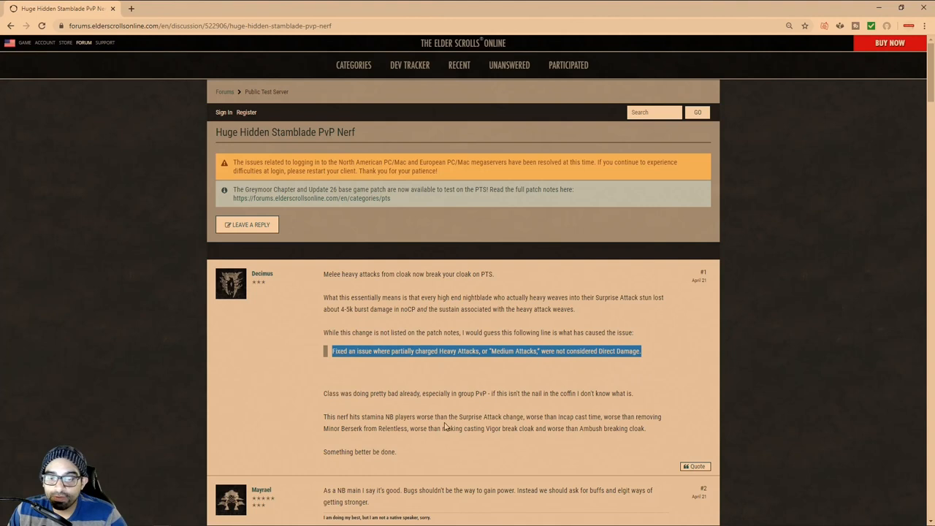
mouse_move(319, 420)
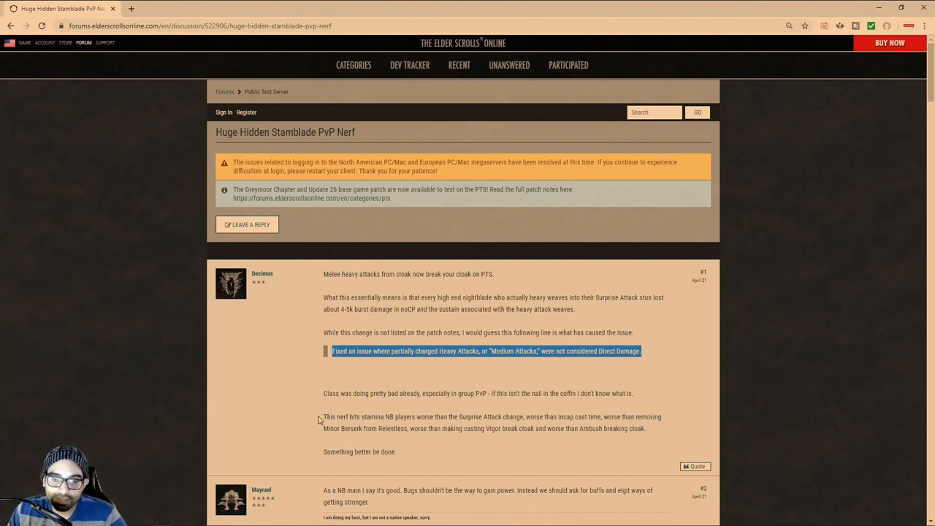
mouse_move(406, 418)
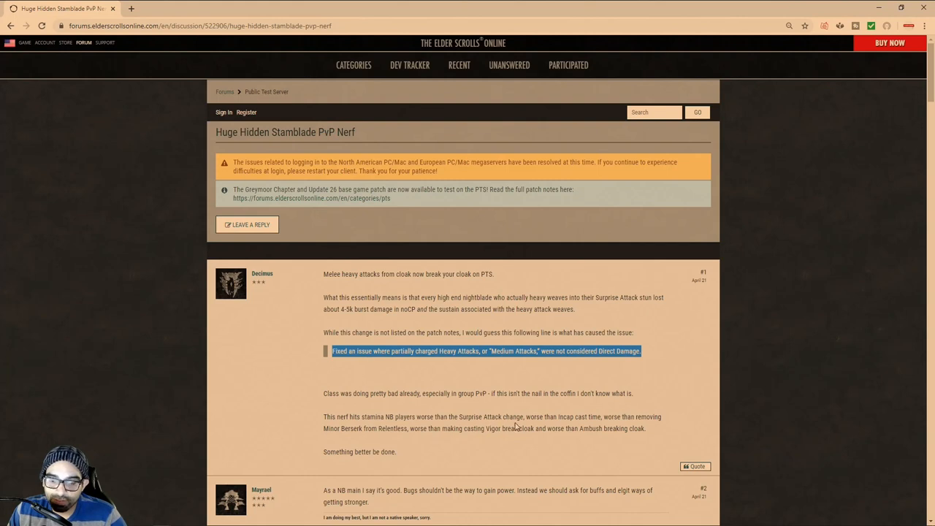
mouse_move(561, 427)
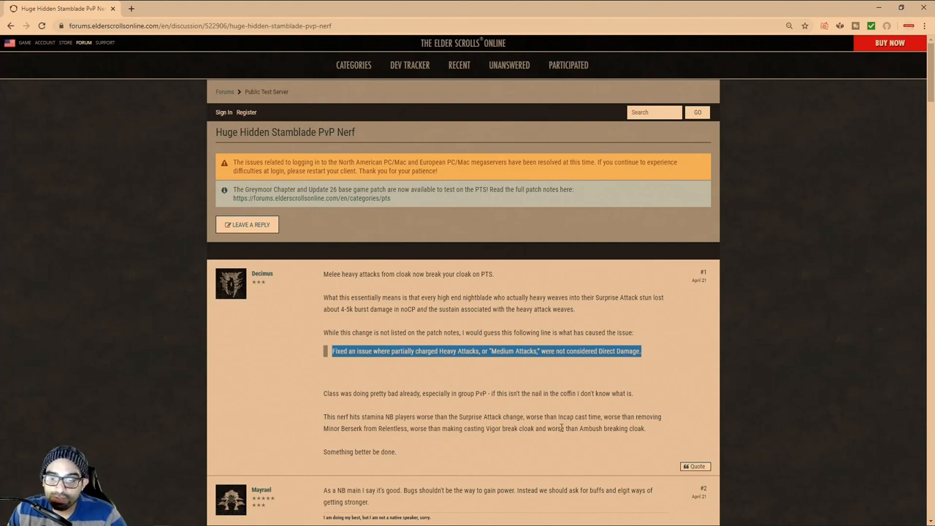
mouse_move(579, 431)
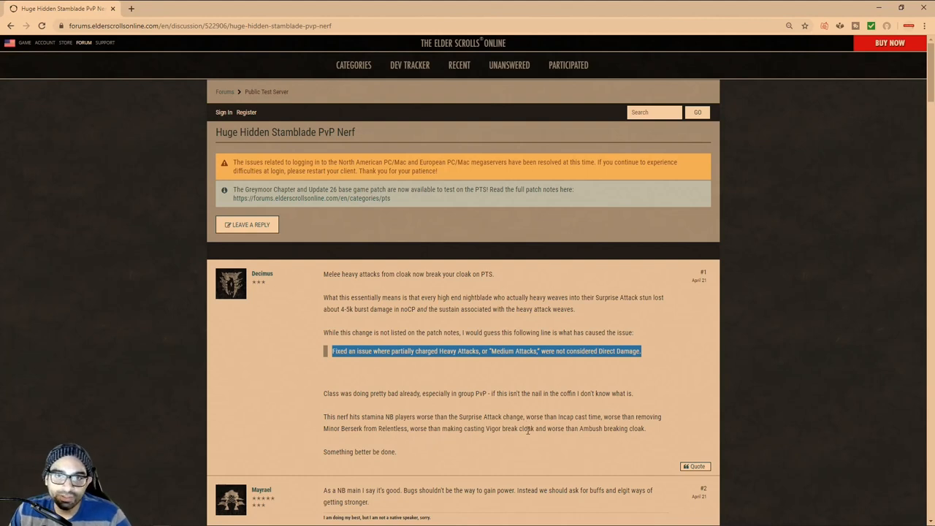
mouse_move(477, 431)
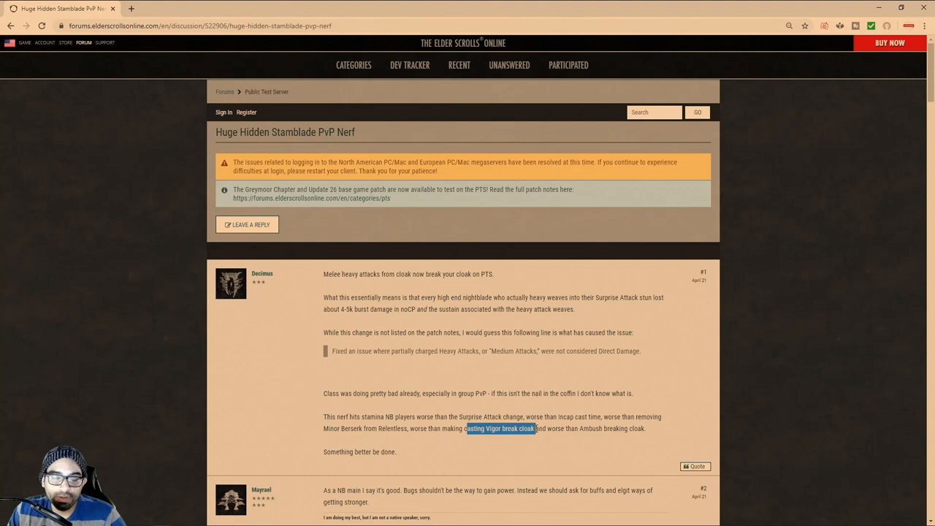
mouse_move(479, 427)
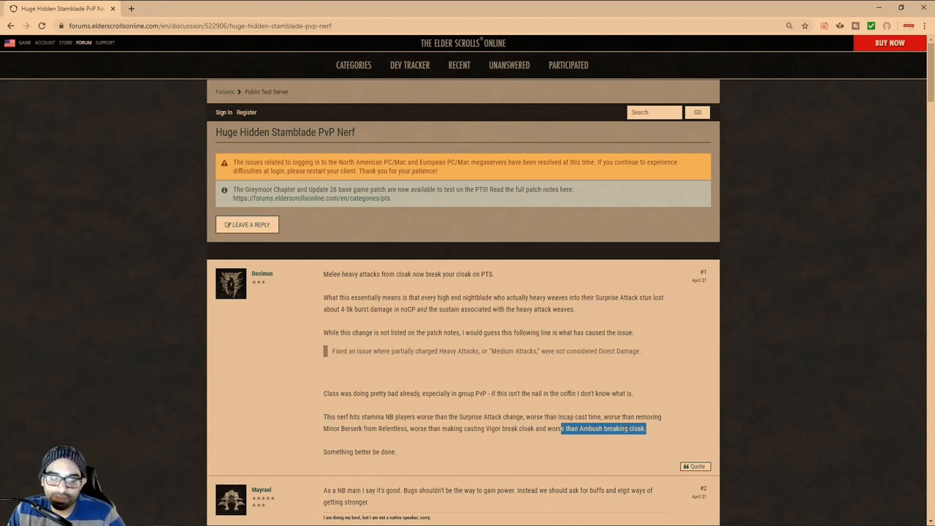
mouse_move(325, 454)
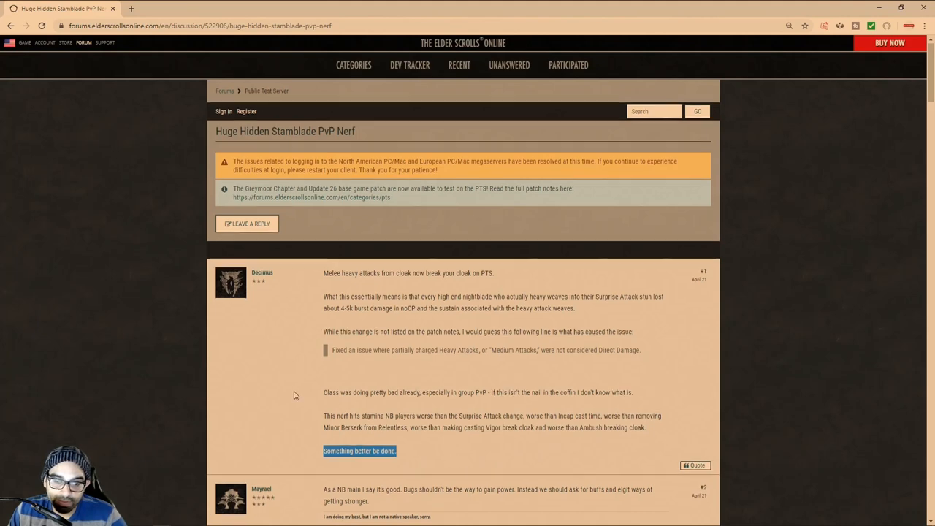
scroll("down", 3)
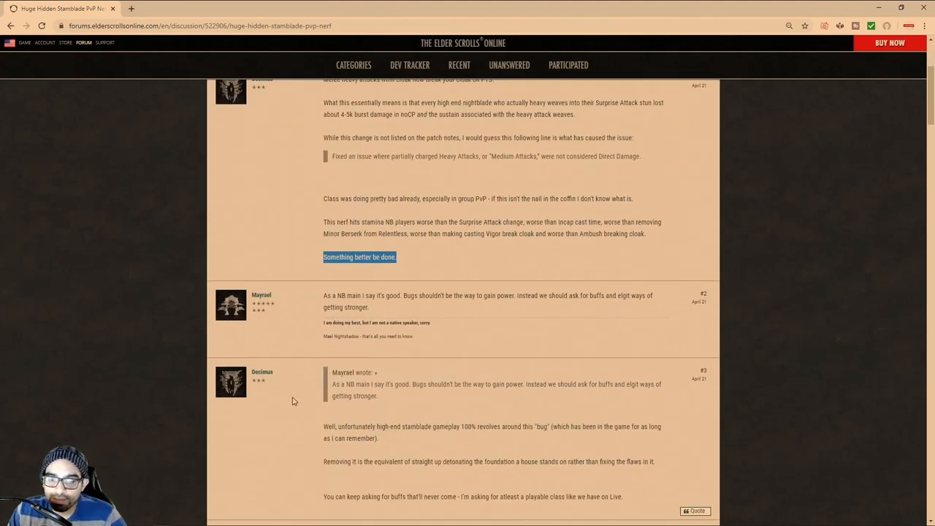
mouse_move(346, 305)
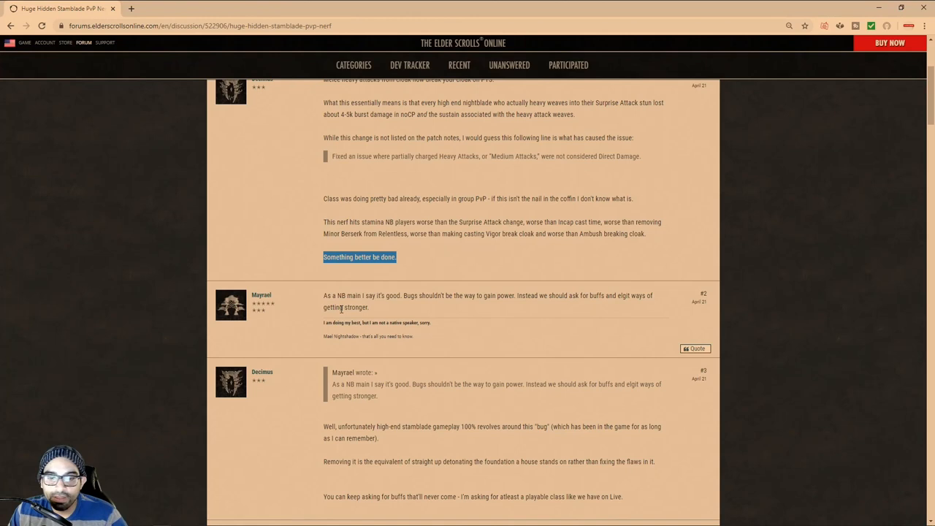
mouse_move(368, 305)
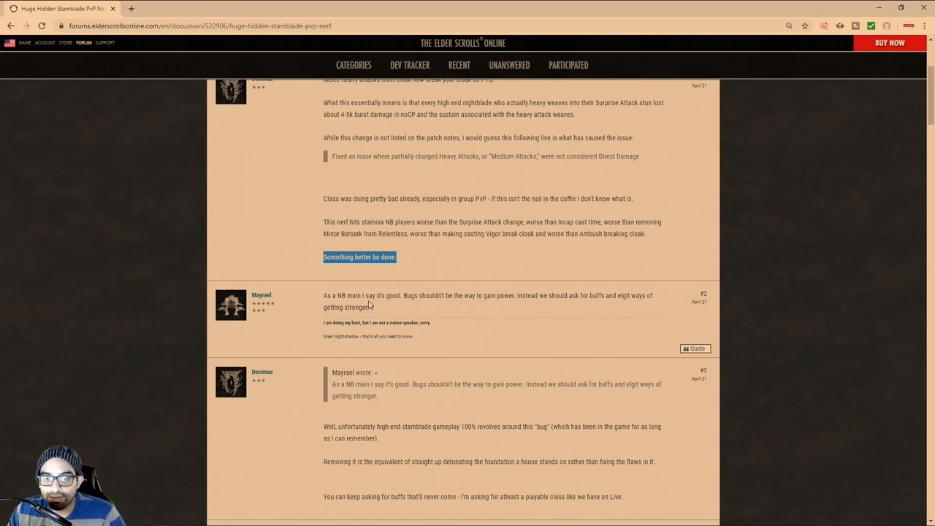
mouse_move(410, 305)
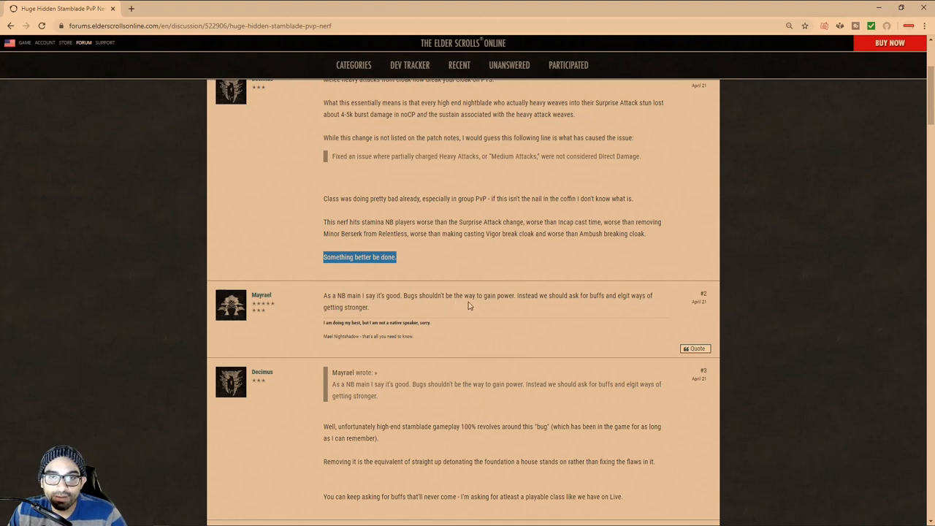
mouse_move(517, 303)
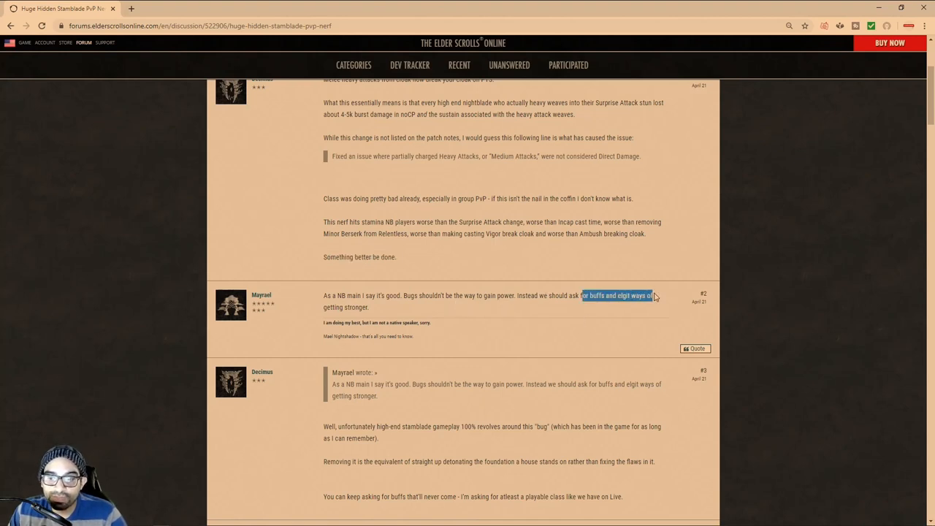
mouse_move(530, 306)
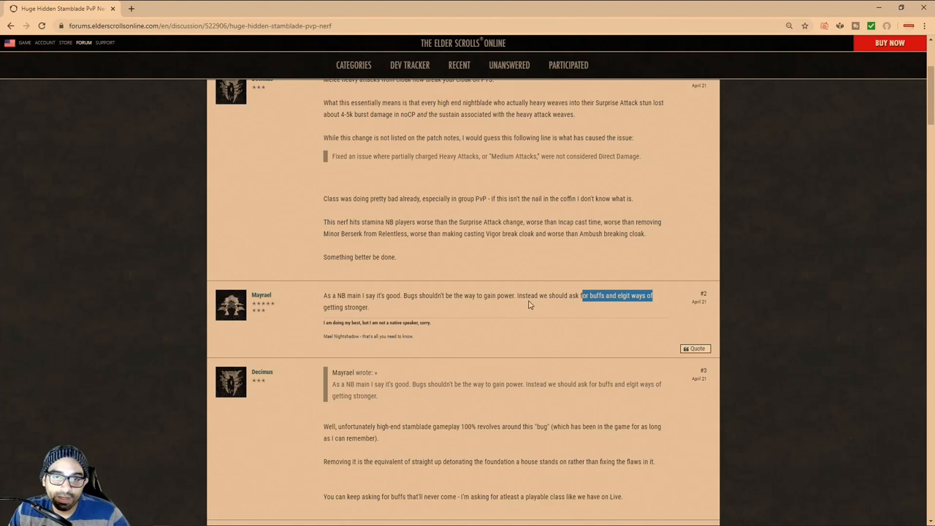
mouse_move(378, 310)
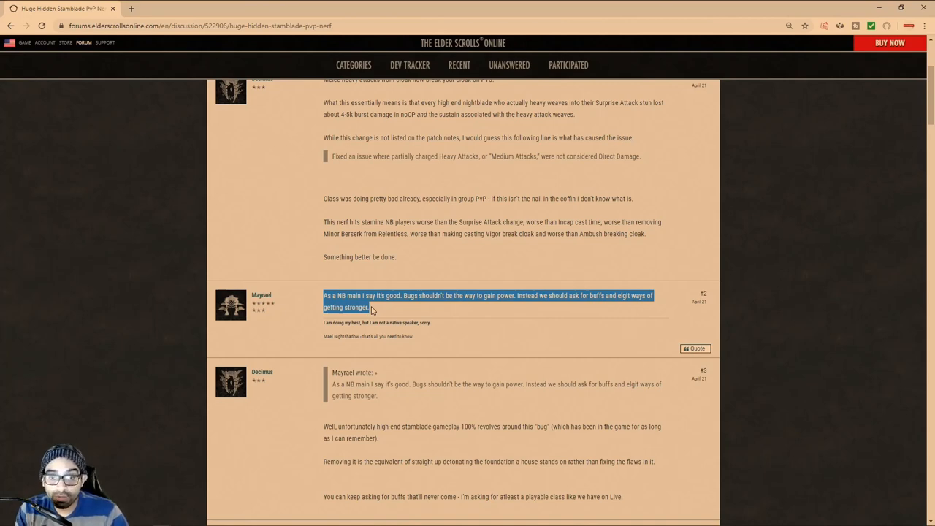
Highlight the quoted patch note line again and move back up the thread.
double_click(353, 155)
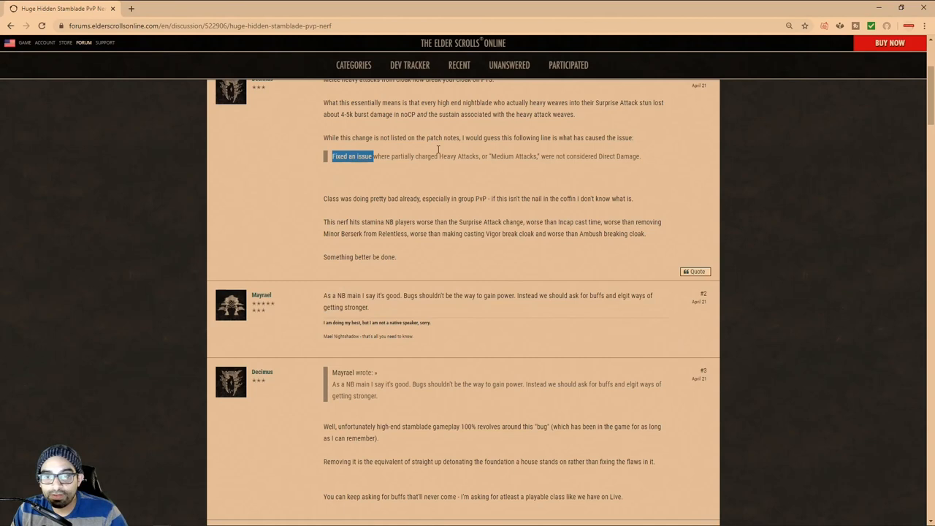
scroll("up", 3)
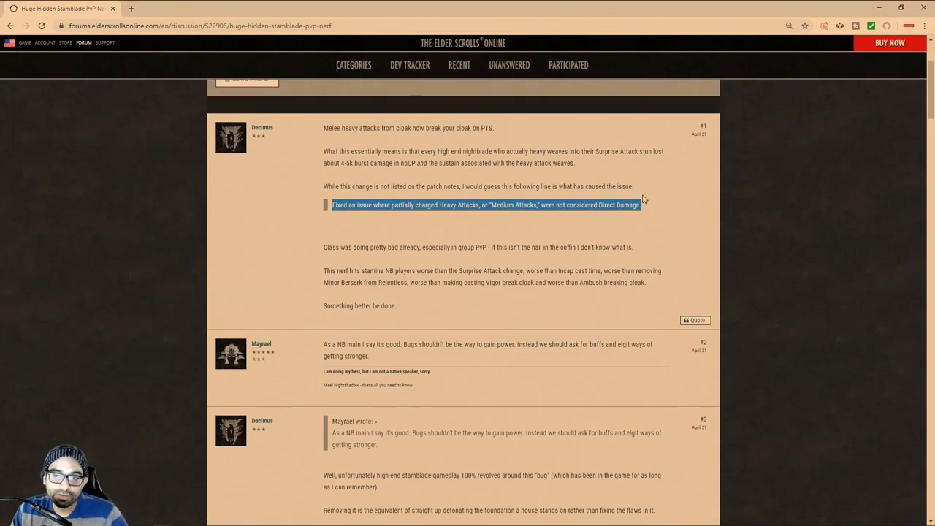
mouse_move(643, 206)
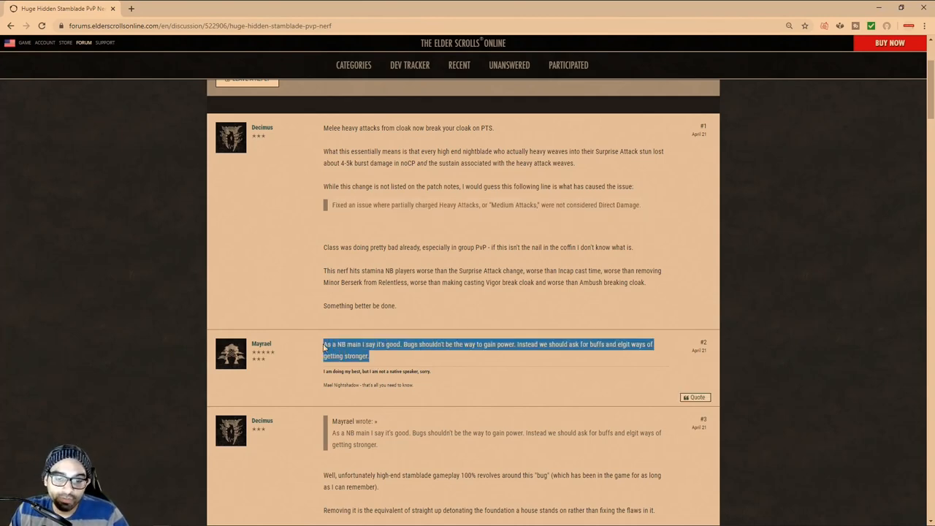
mouse_move(322, 314)
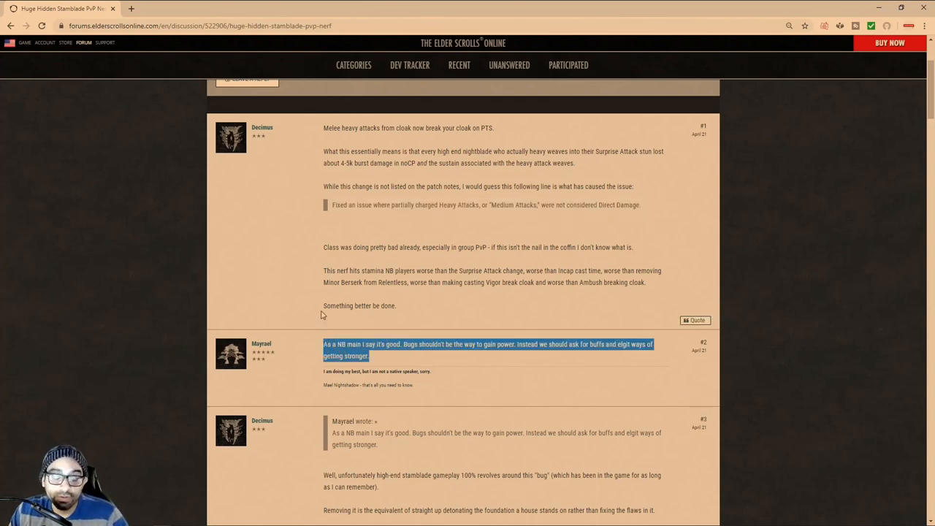
mouse_move(389, 167)
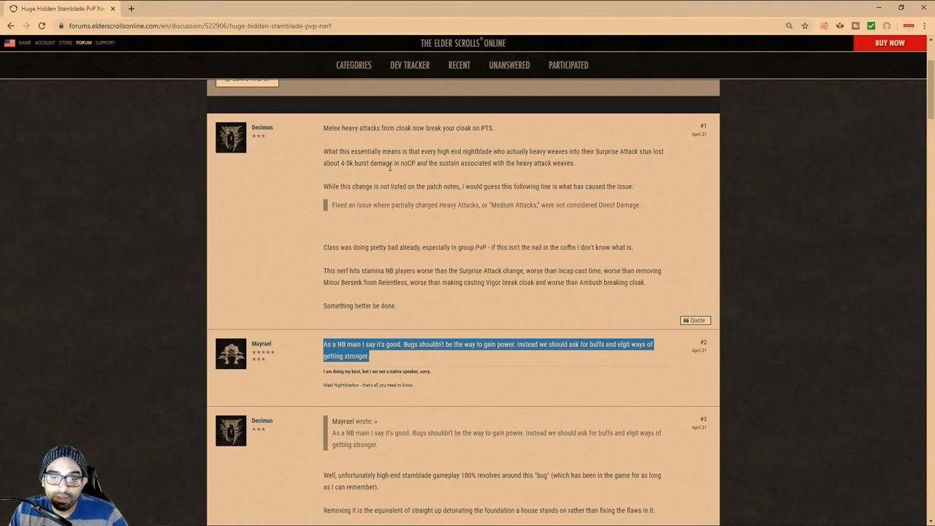